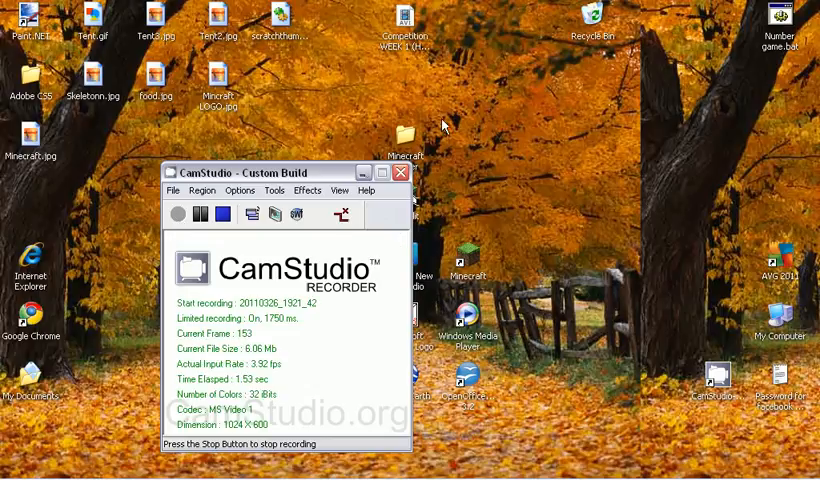
# Search 'logmein' in Chrome's address bar, then leave Chrome back to the desktop.
pyautogui.click(404, 172)
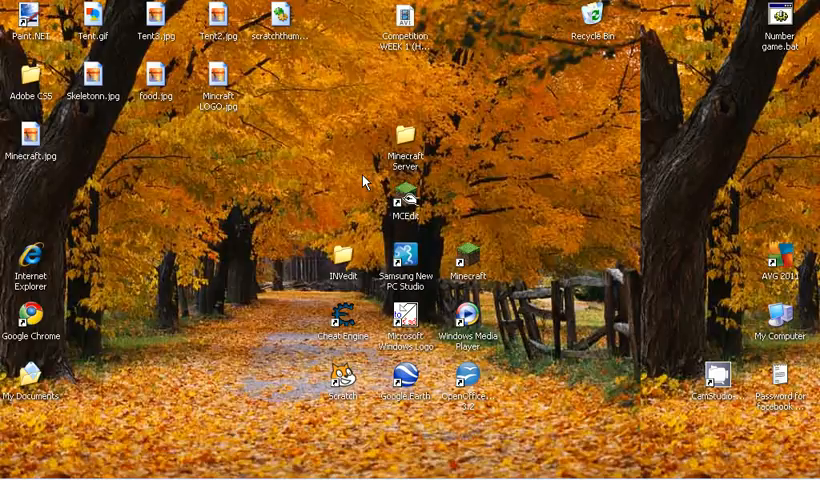
pyautogui.moveTo(350, 180)
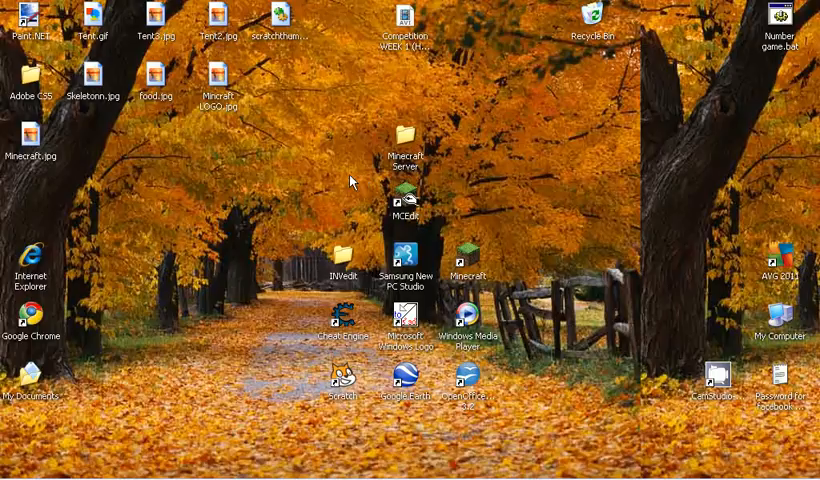
pyautogui.moveTo(384, 228)
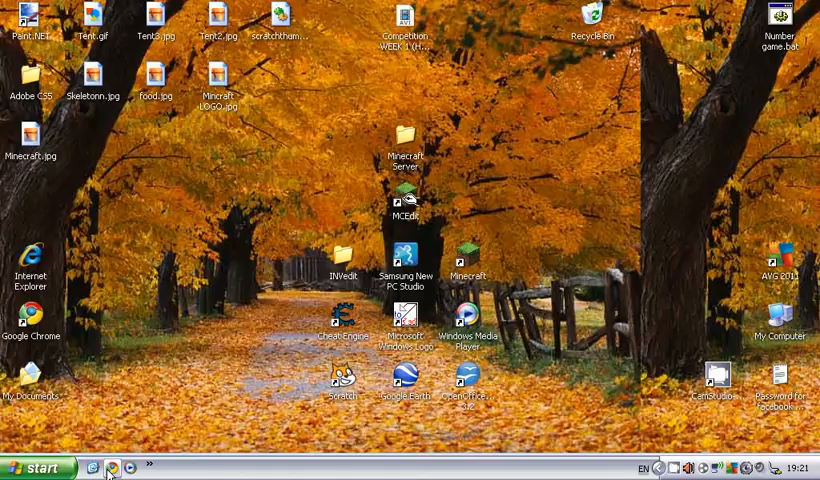
pyautogui.moveTo(172, 428)
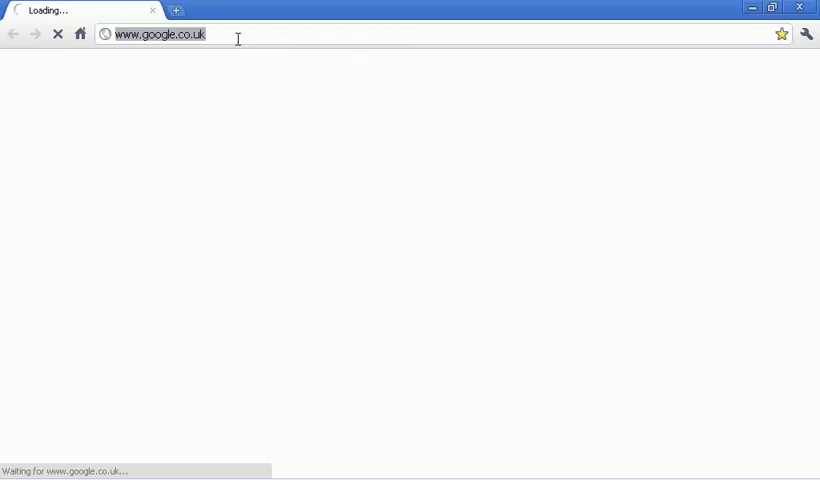
pyautogui.write('logmein')
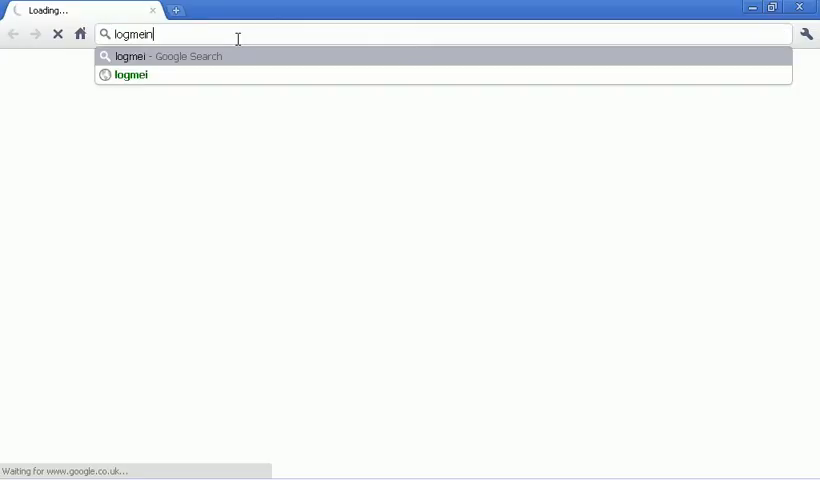
pyautogui.write('h')
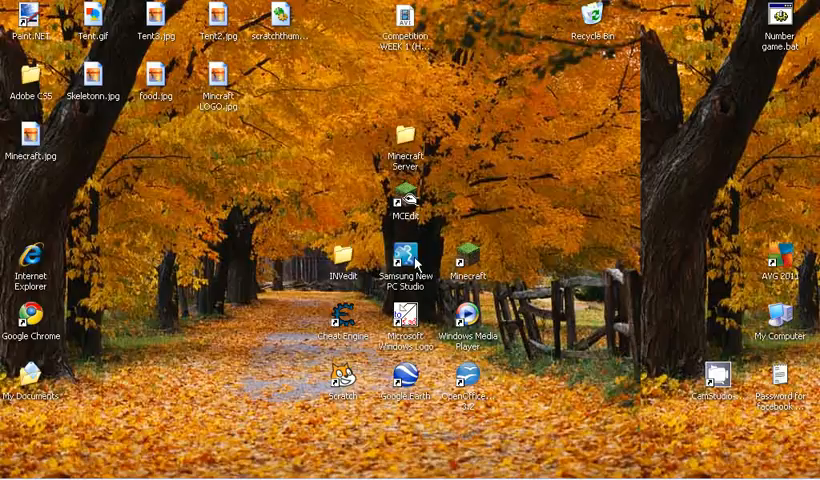
# Launch LogMeIn Hamachi from Start > All Programs.
pyautogui.click(14, 468)
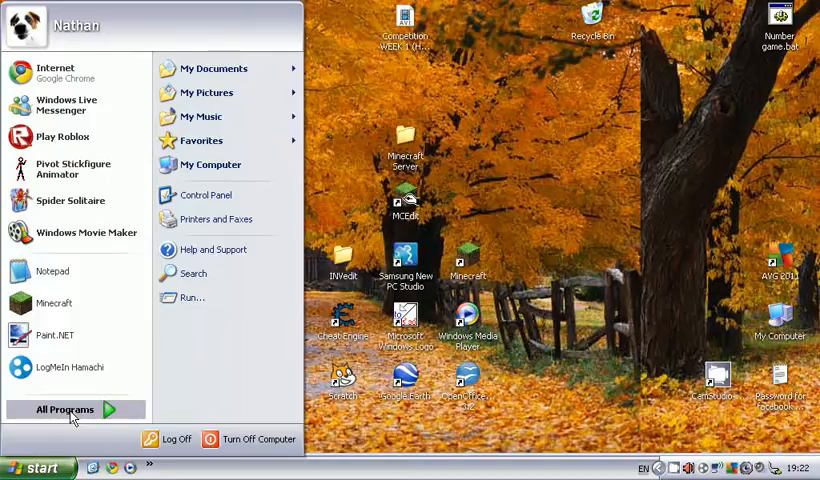
pyautogui.click(64, 408)
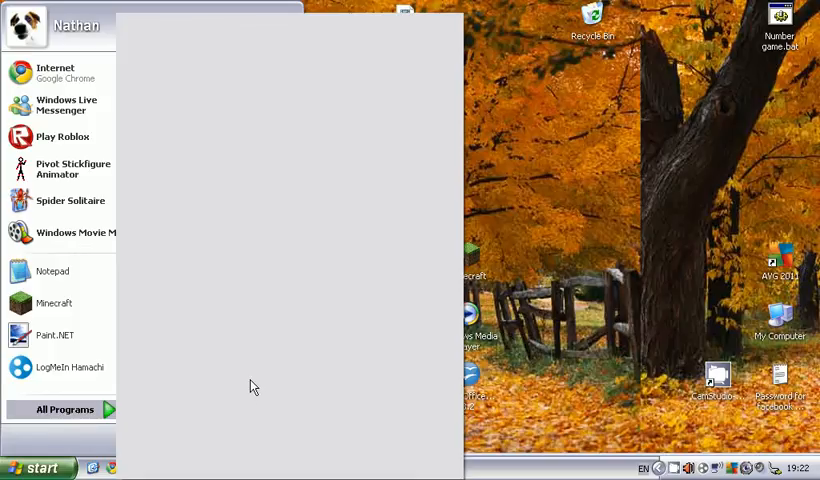
pyautogui.click(64, 408)
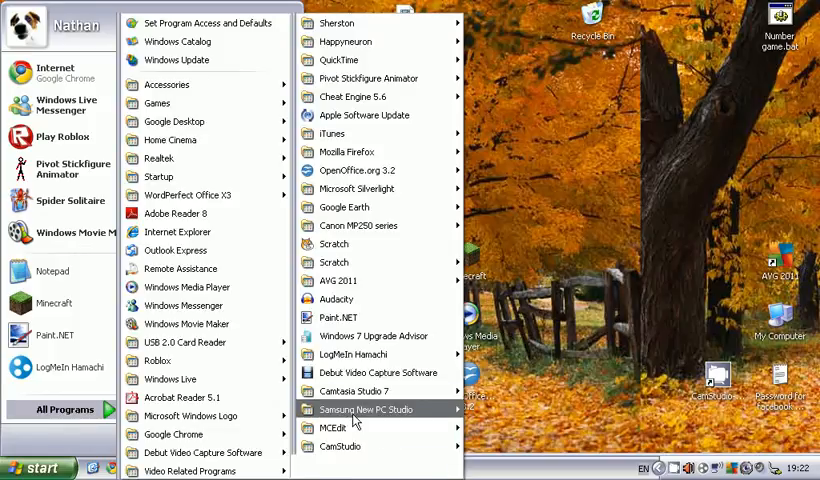
pyautogui.moveTo(356, 354)
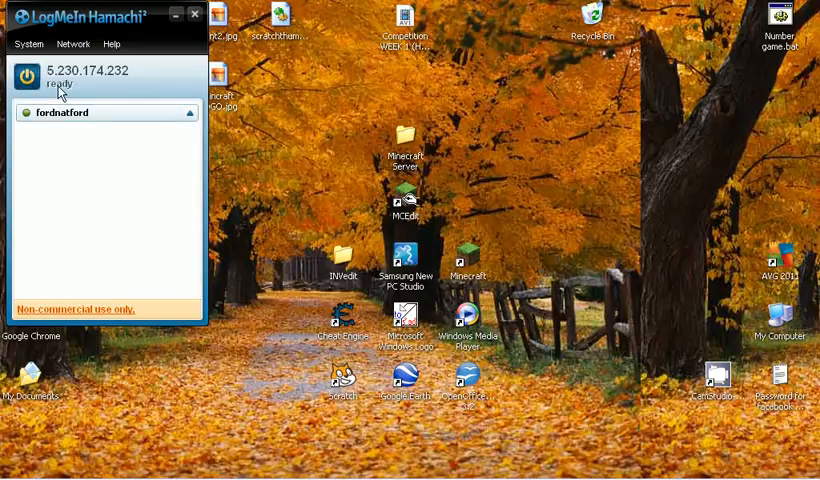
pyautogui.moveTo(64, 112)
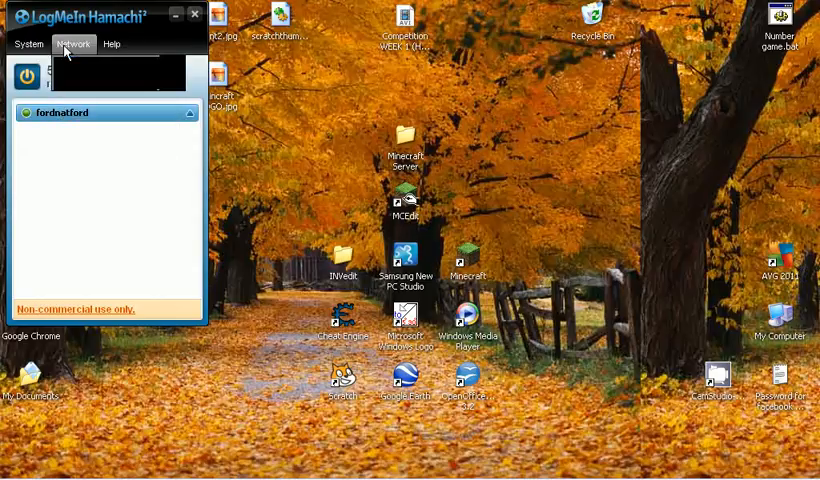
# Join the existing Hamachi network 'fordnatford' with its password via Network > Join.
pyautogui.click(72, 44)
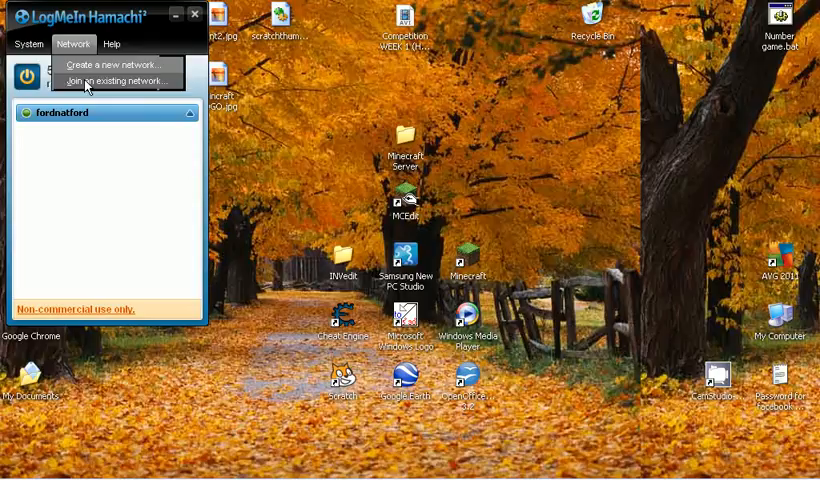
pyautogui.click(112, 80)
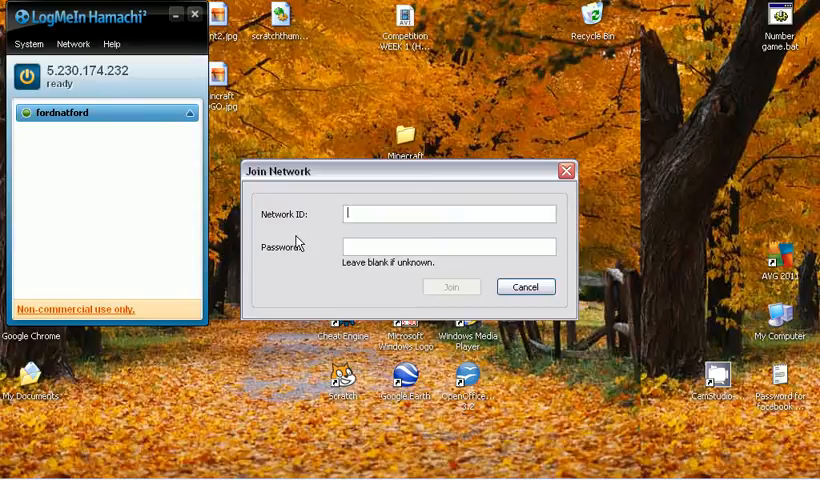
pyautogui.write('fordnatford')
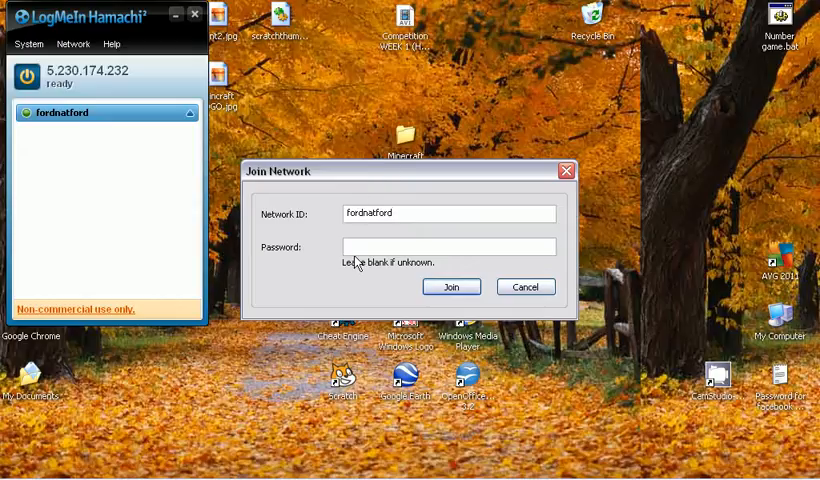
pyautogui.click(448, 246)
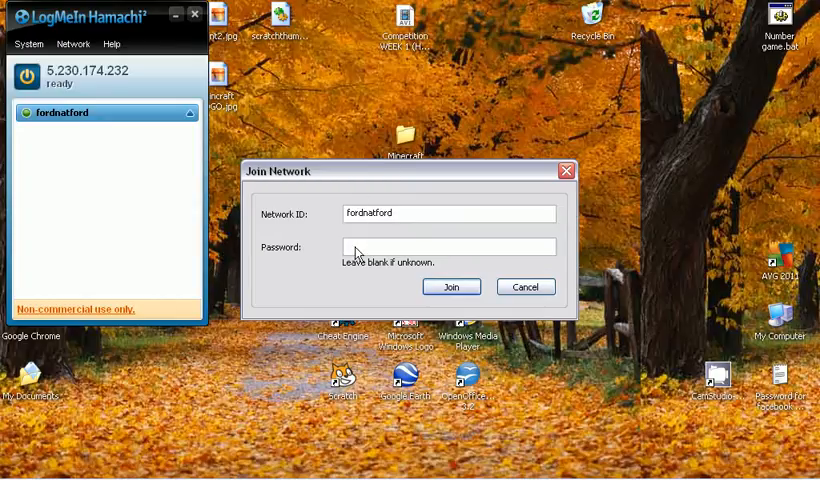
pyautogui.click(448, 246)
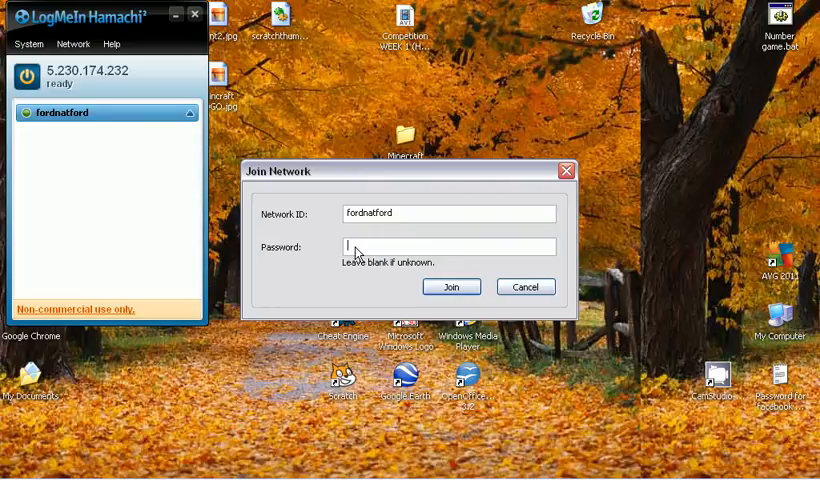
pyautogui.write('••')
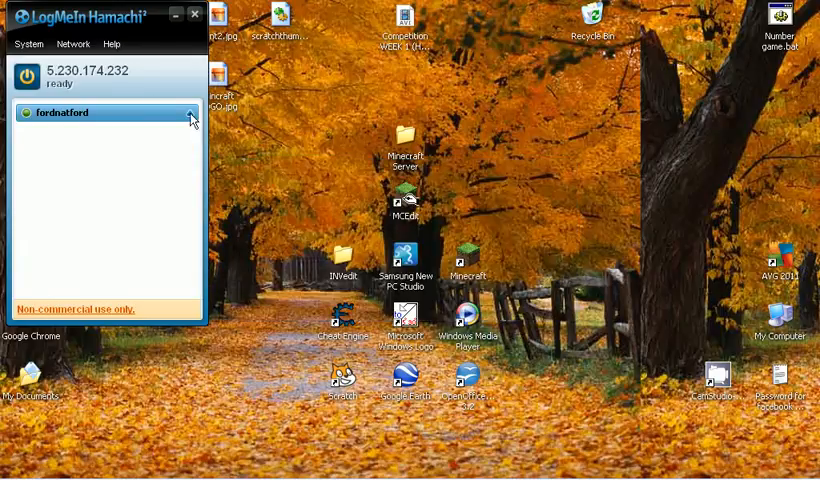
pyautogui.moveTo(58, 148)
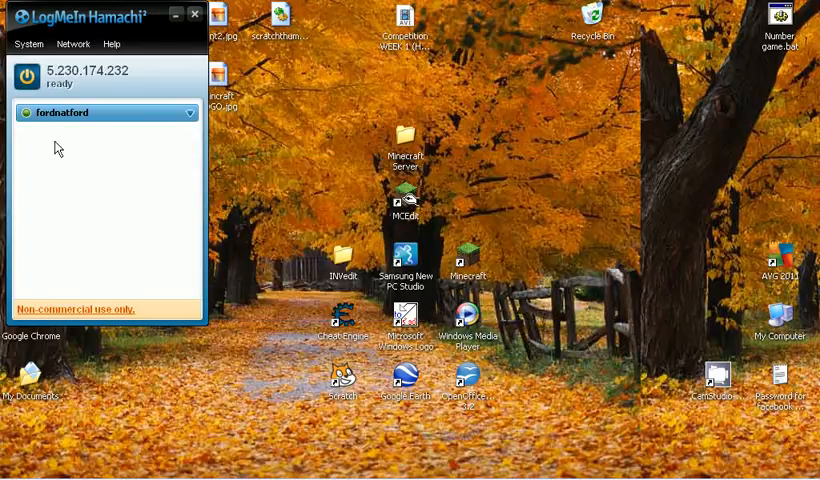
pyautogui.moveTo(80, 102)
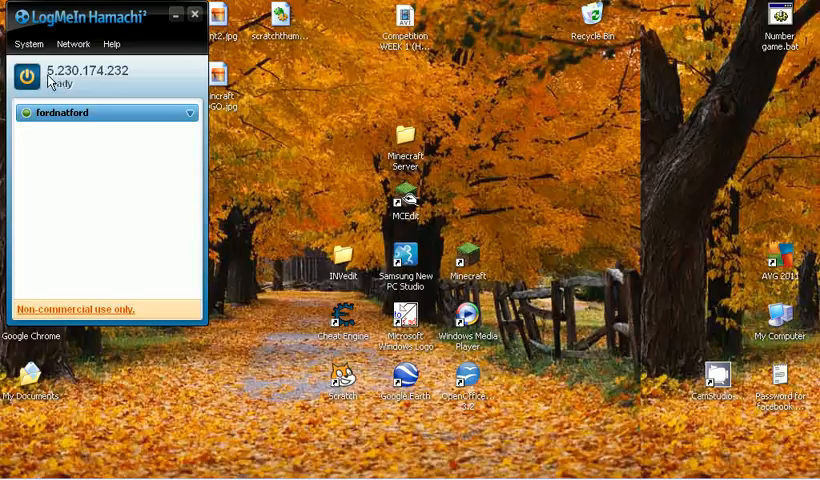
pyautogui.moveTo(472, 258)
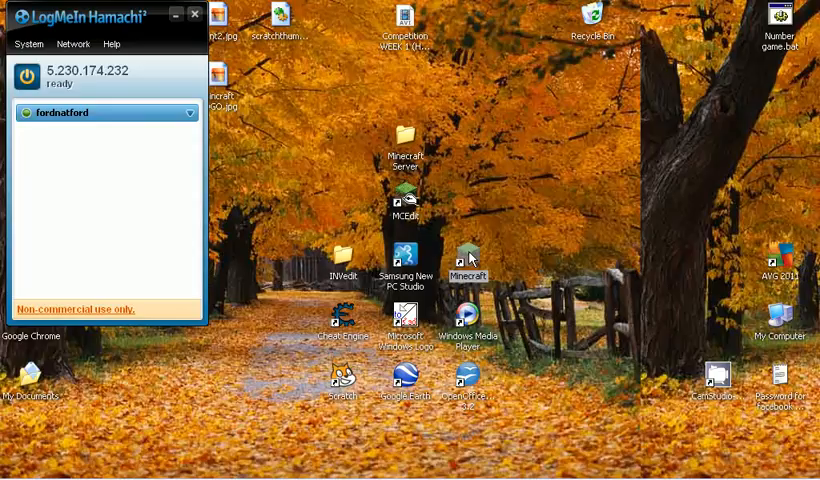
pyautogui.moveTo(684, 152)
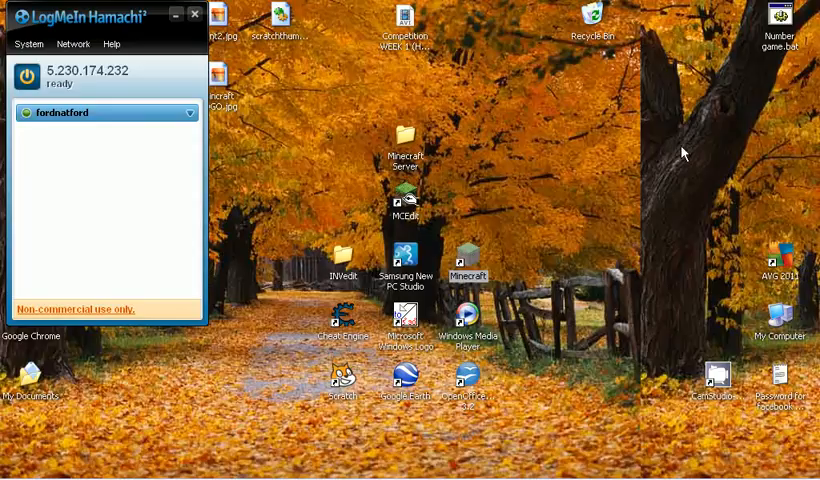
pyautogui.moveTo(576, 234)
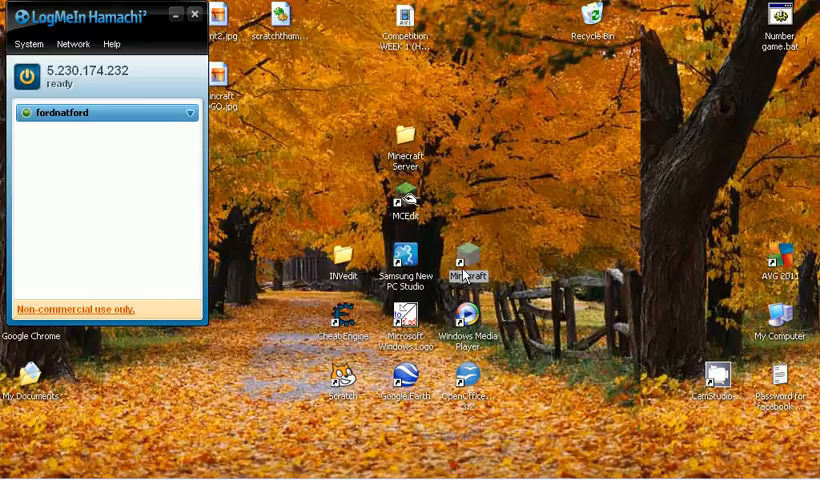
pyautogui.moveTo(240, 184)
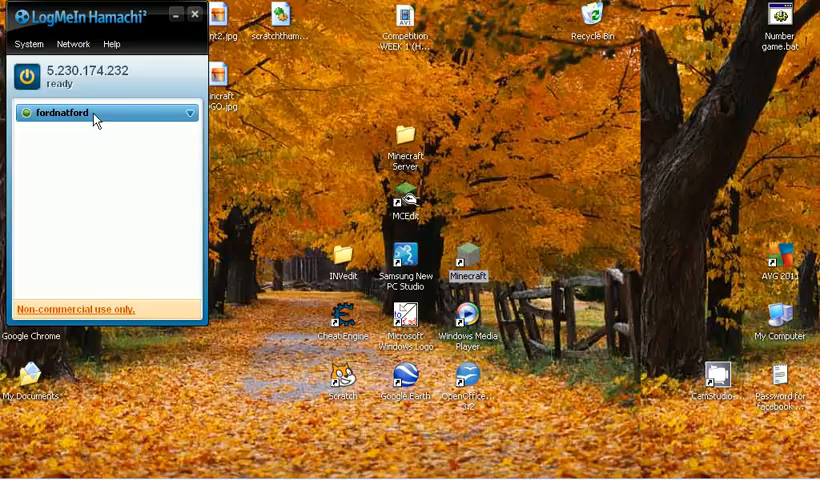
pyautogui.moveTo(112, 212)
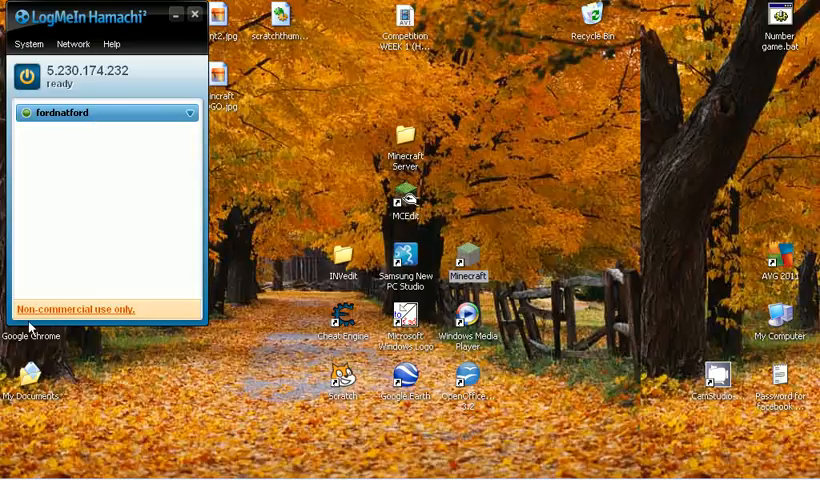
pyautogui.moveTo(114, 312)
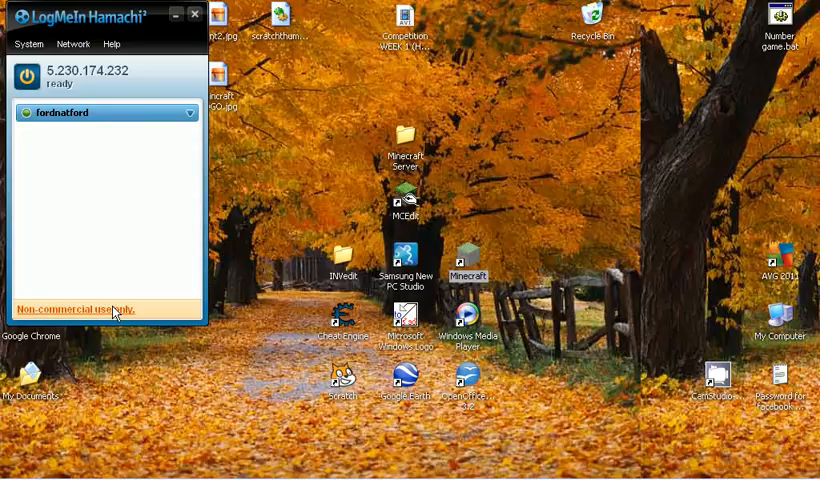
pyautogui.moveTo(594, 250)
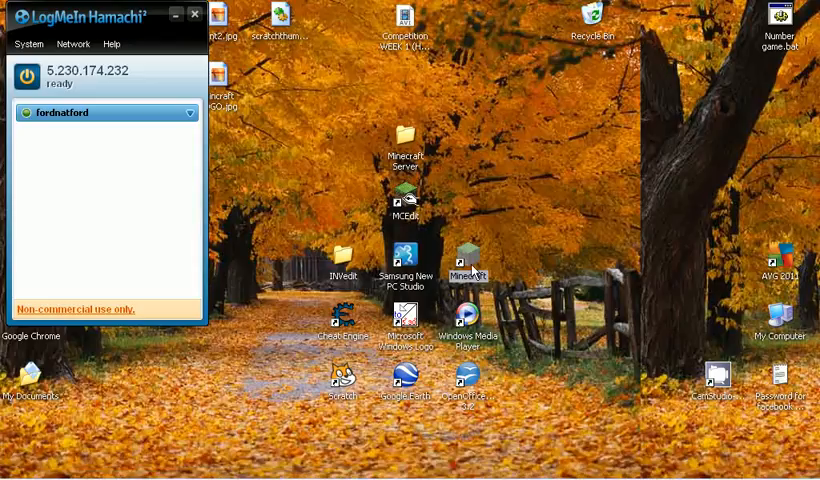
pyautogui.moveTo(466, 258)
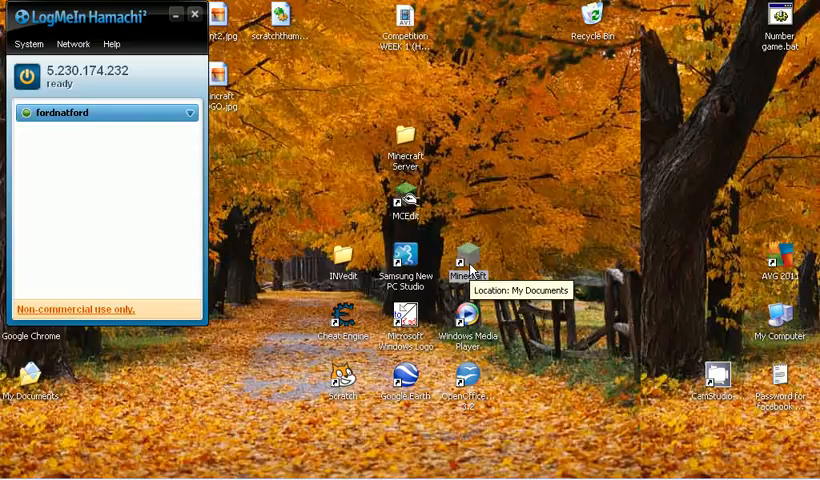
pyautogui.moveTo(508, 200)
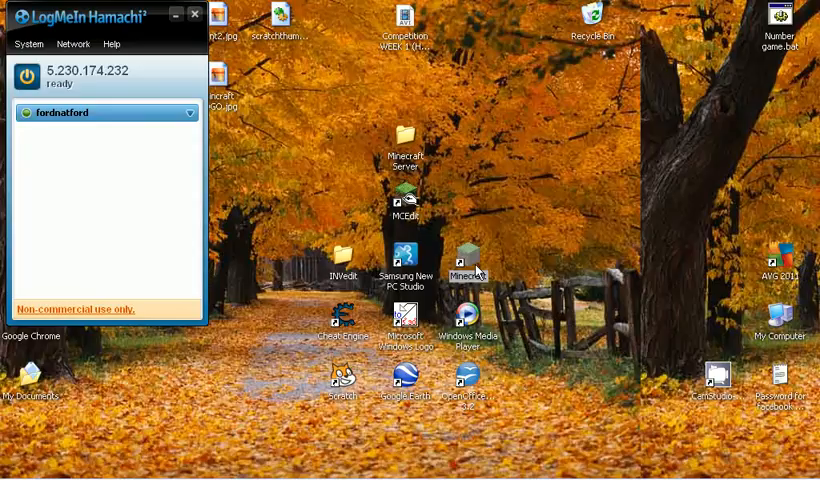
pyautogui.moveTo(466, 270)
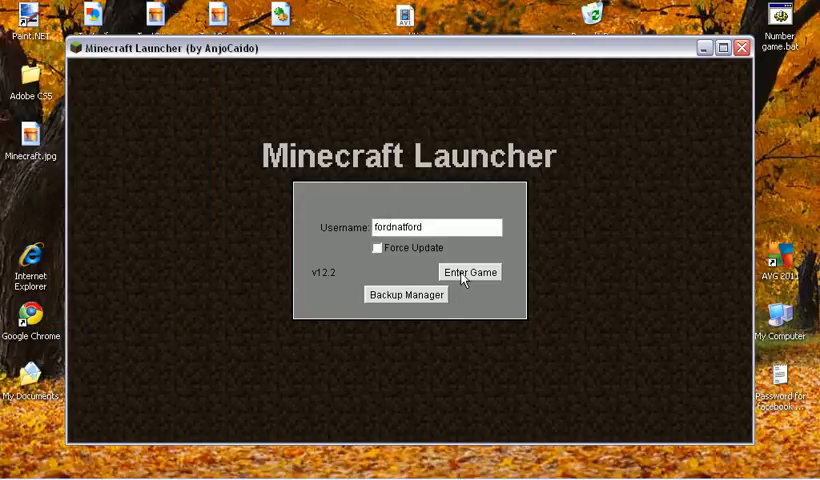
# Enter the game and reach the Play Multiplayer screen holding 5.230.174.232.
pyautogui.click(468, 272)
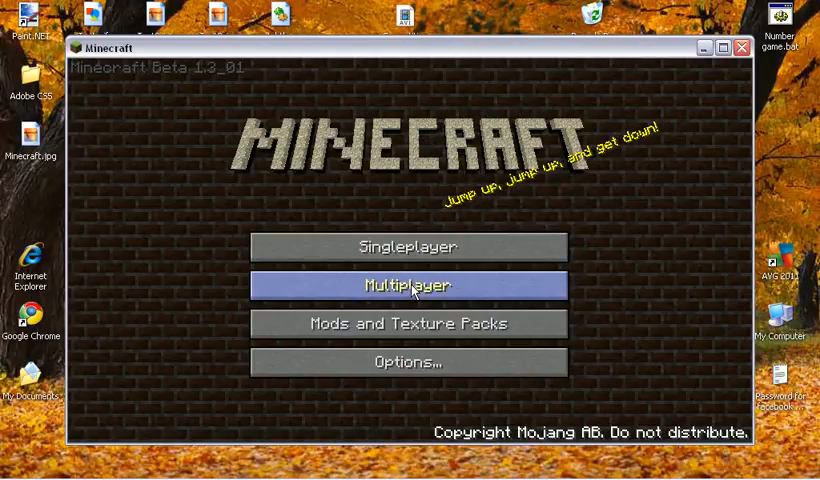
pyautogui.click(408, 284)
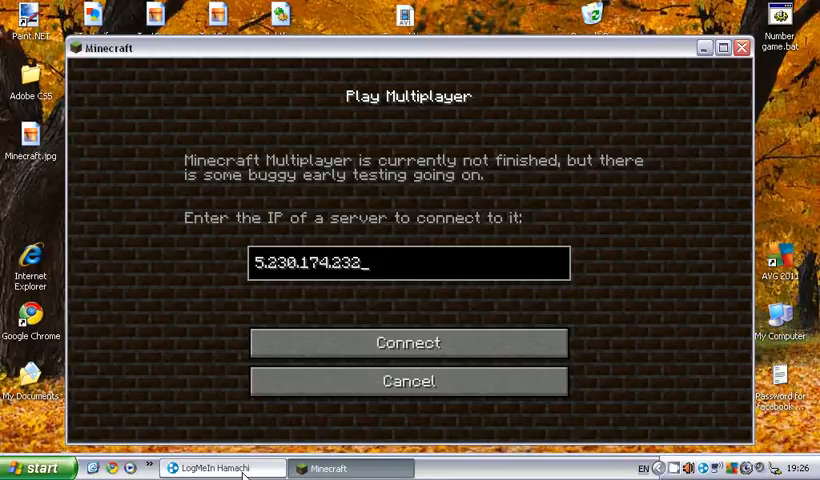
pyautogui.click(208, 468)
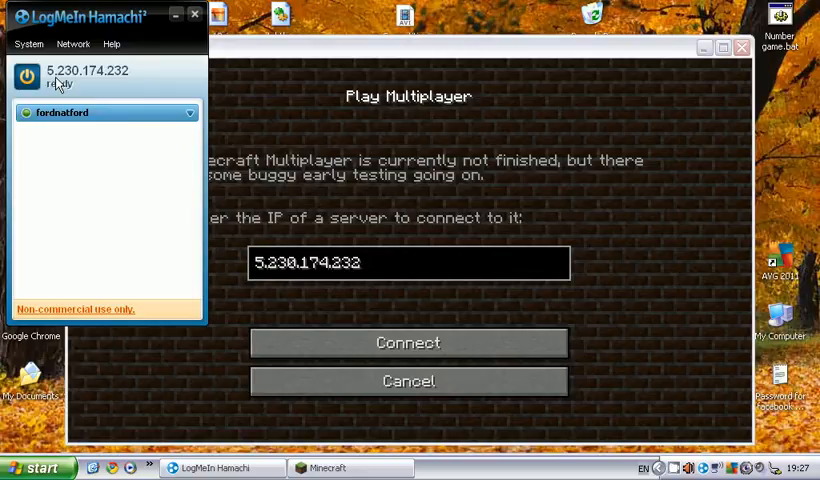
pyautogui.moveTo(82, 96)
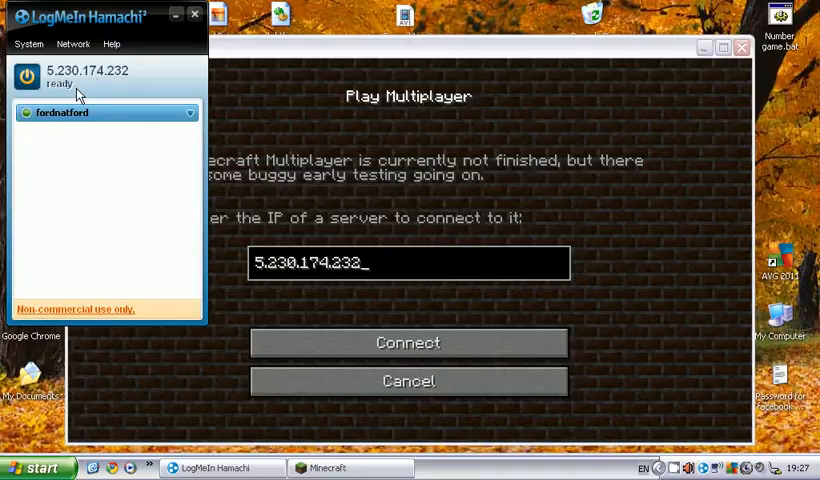
pyautogui.moveTo(454, 356)
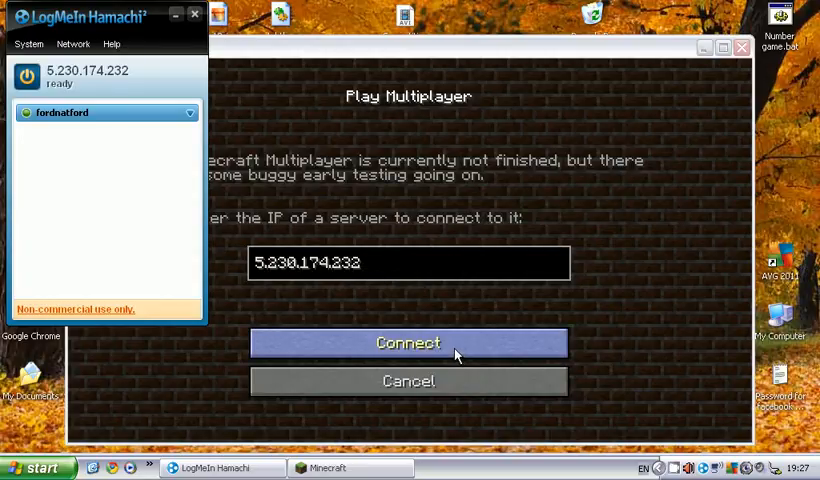
pyautogui.moveTo(446, 312)
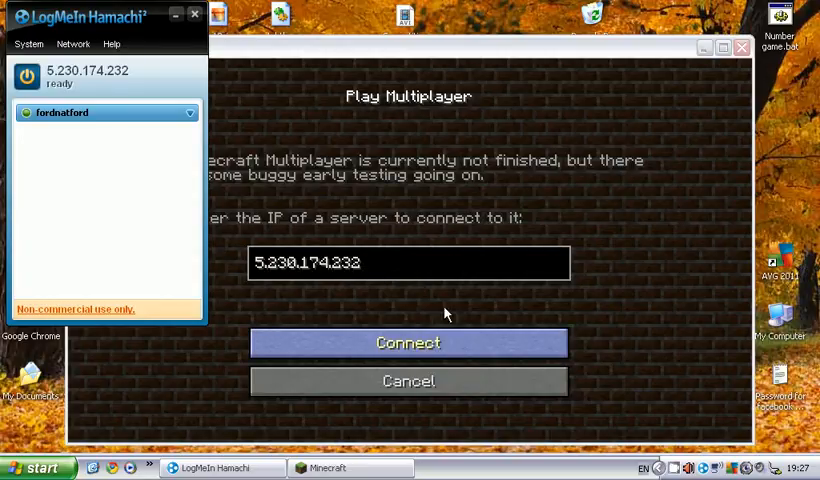